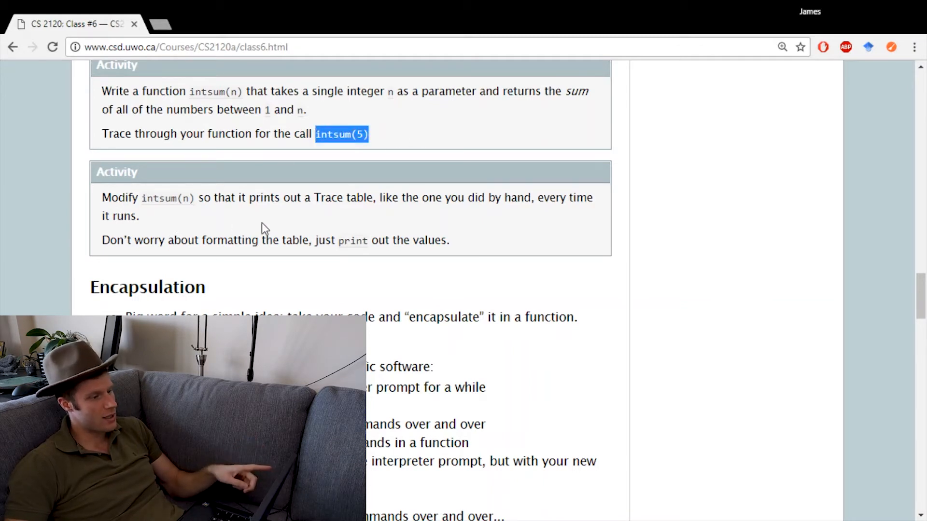
Highlight the phrase 'prints out a Trace table' in the second activity box
drag(247, 197, 373, 197)
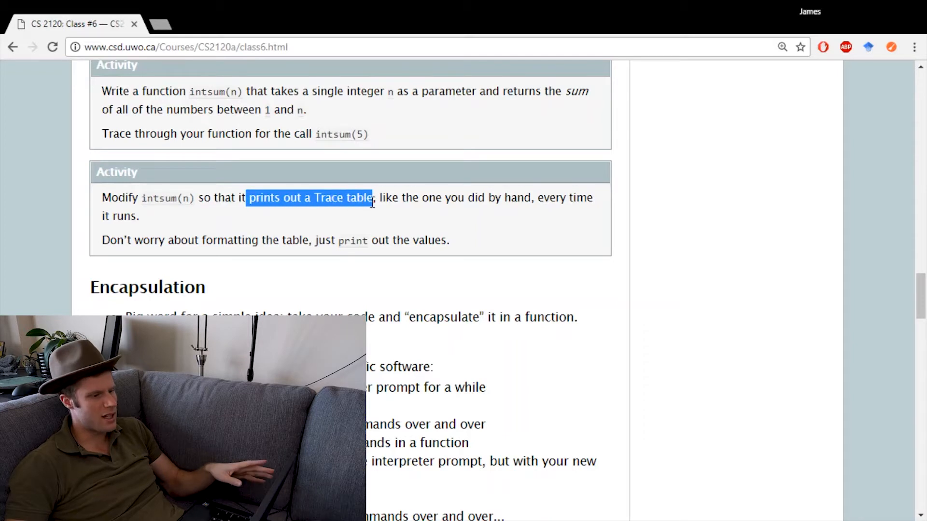
mouse_move(471, 230)
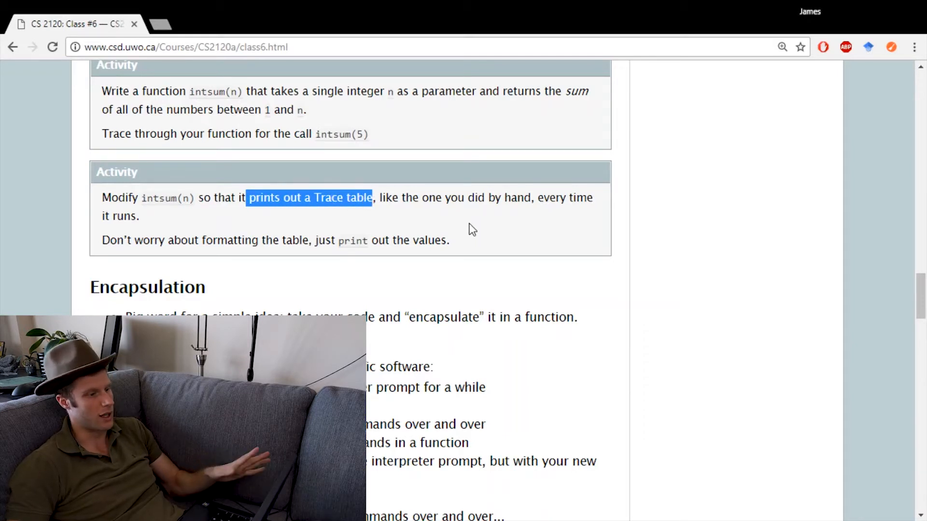
click(473, 230)
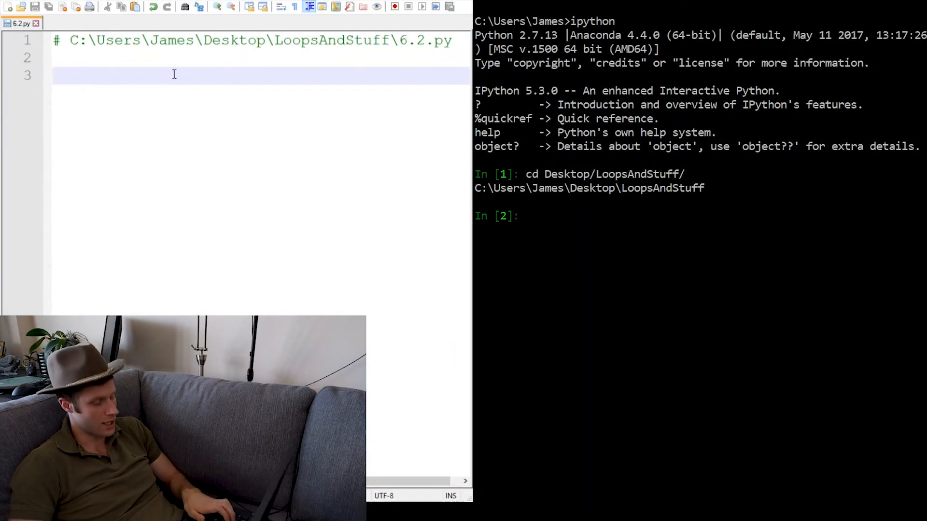
Write def intsum(n): with count = 1 and sum = 0 initialised
text(def intsum)
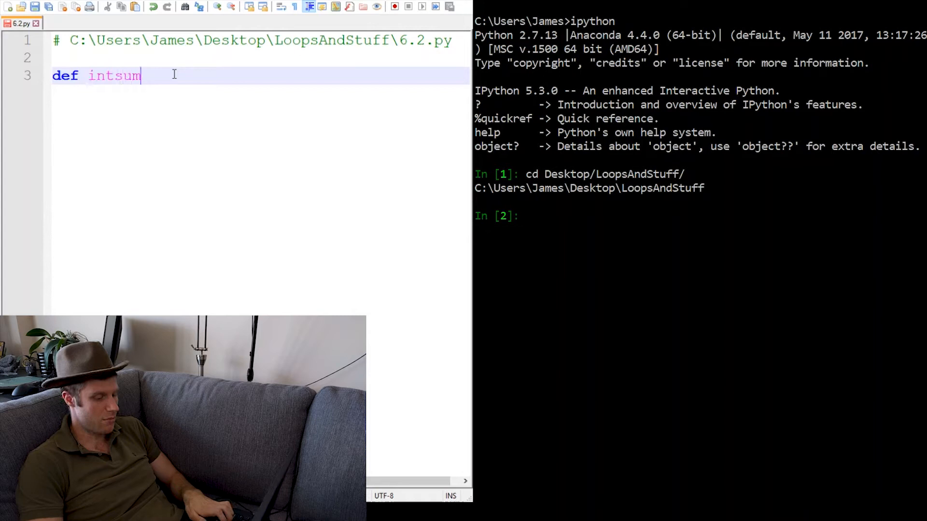
text((n):)
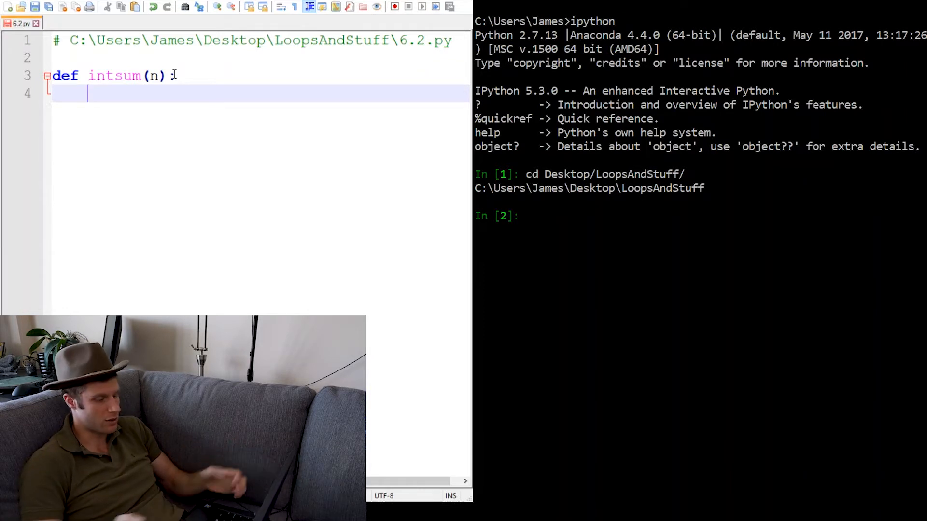
text(count =)
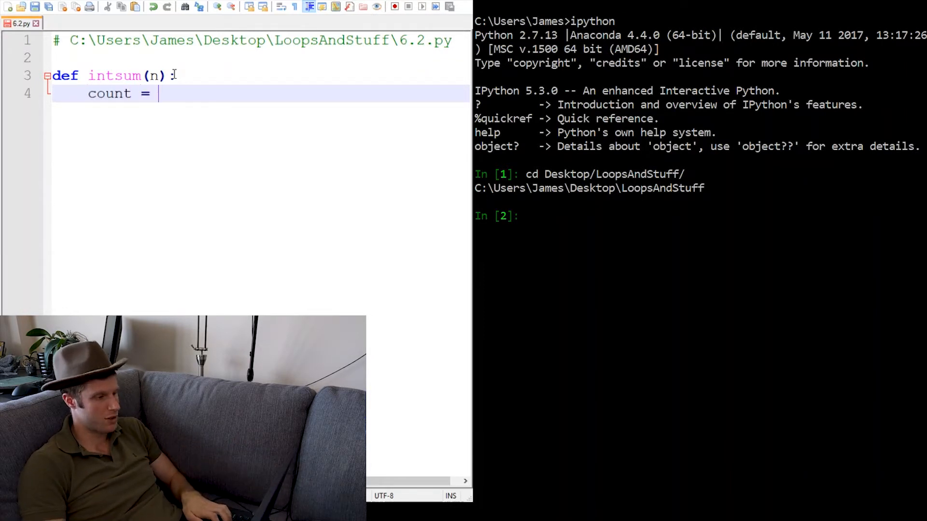
text(1)
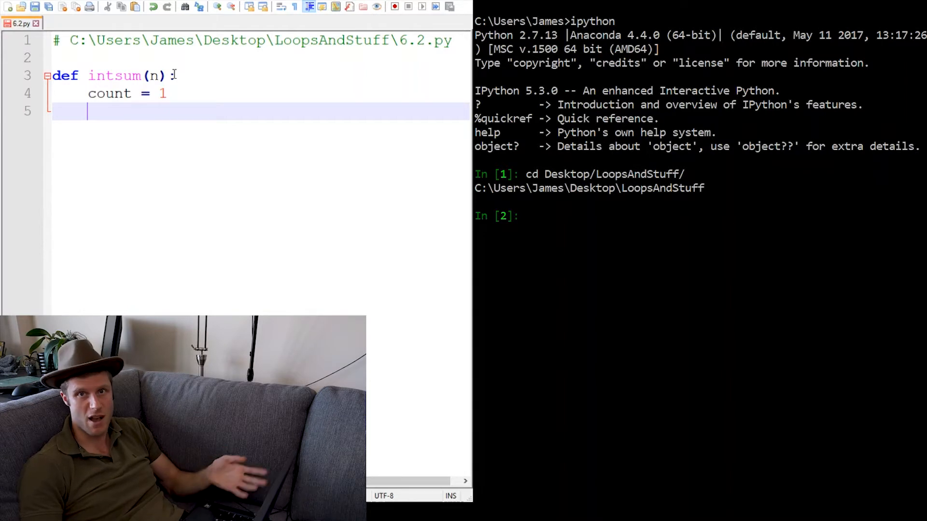
text(sume)
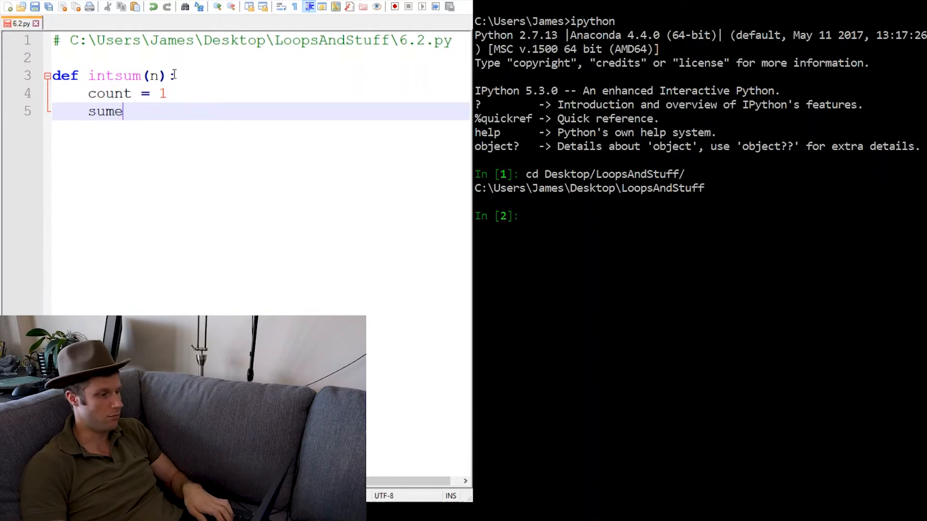
text(= 0)
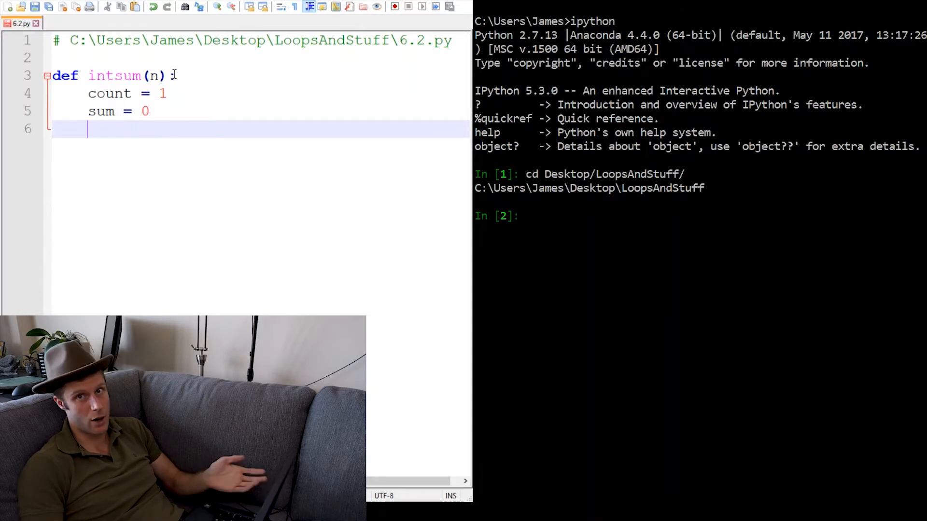
Add a while count <= n: loop whose body does sum = sum + count
text(while)
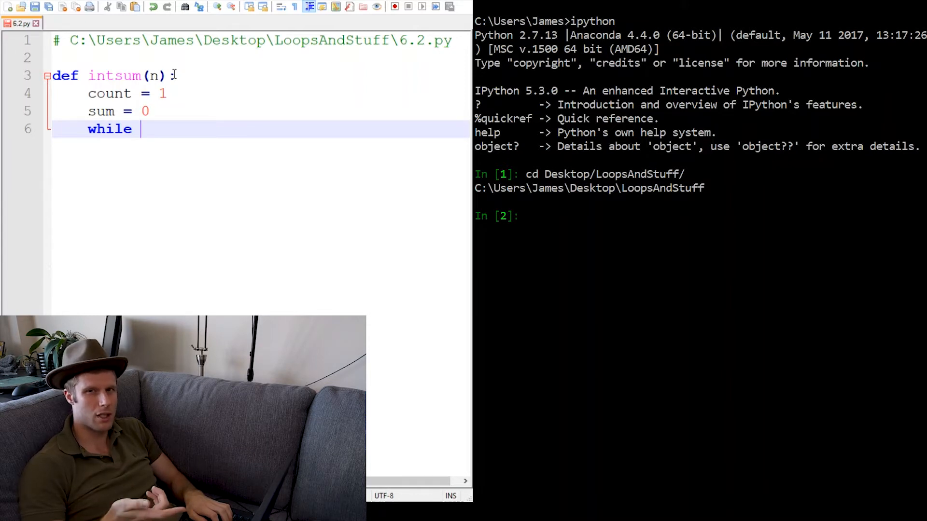
text(count)
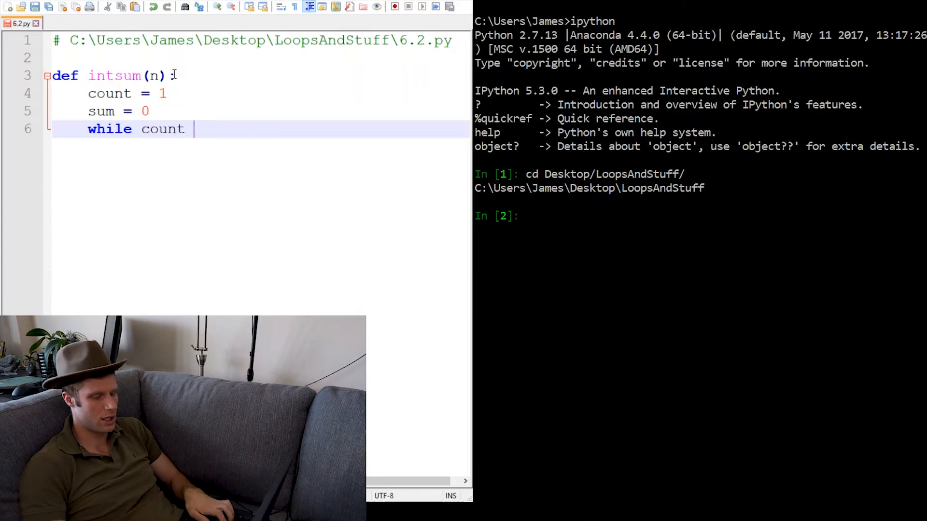
text(<=)
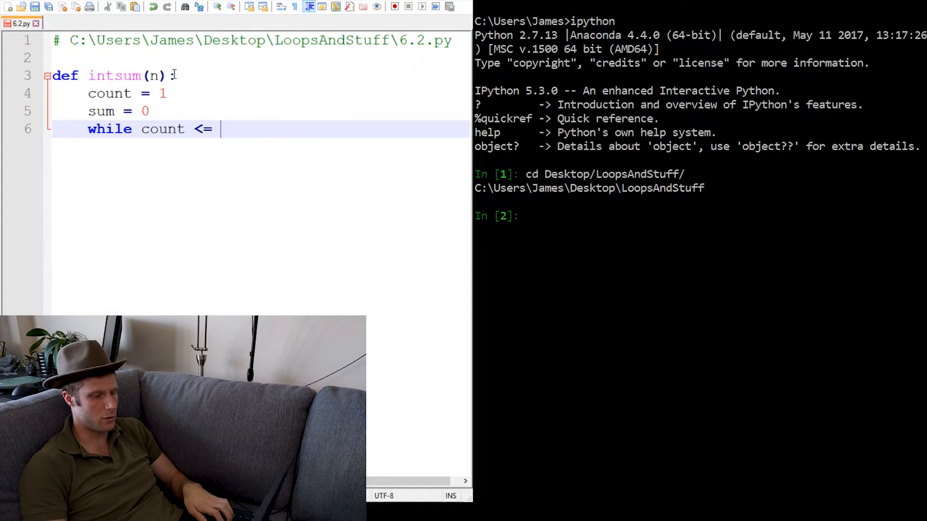
text(n)
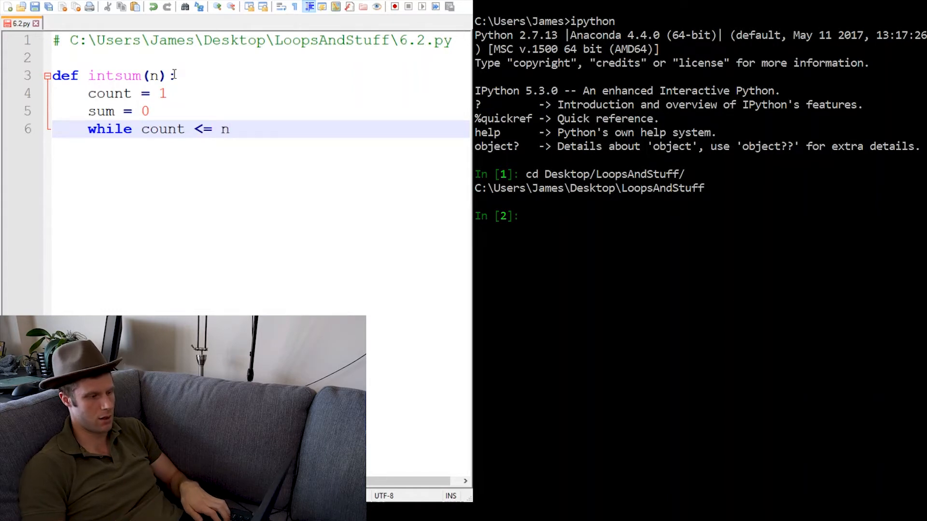
text(:)
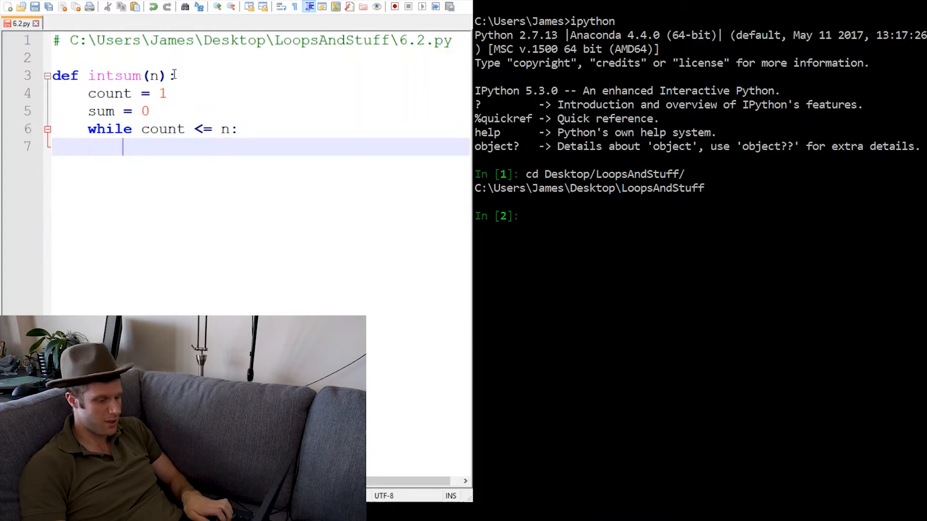
text(sum =)
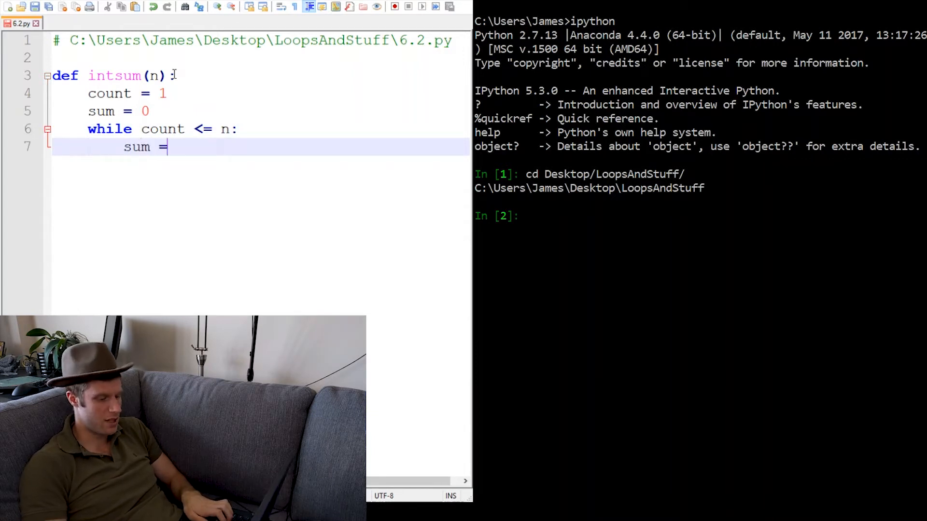
text(sum +)
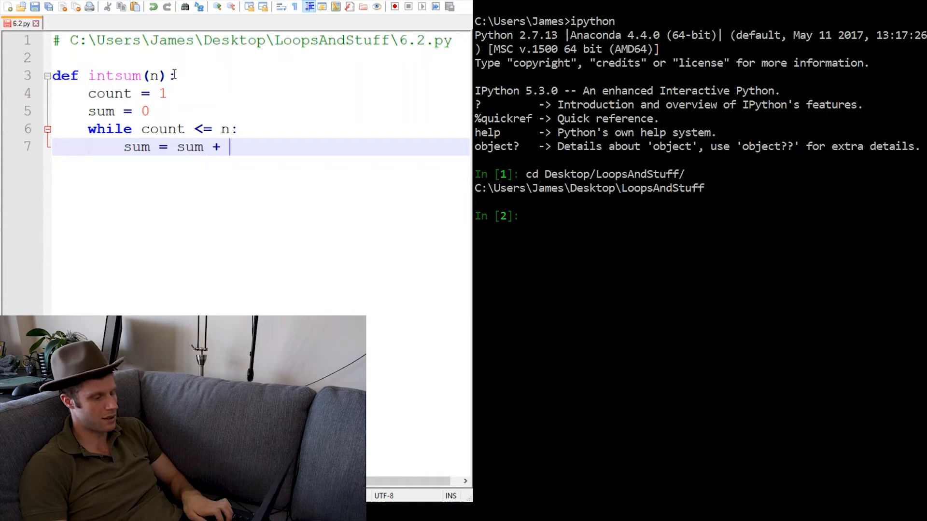
text(count)
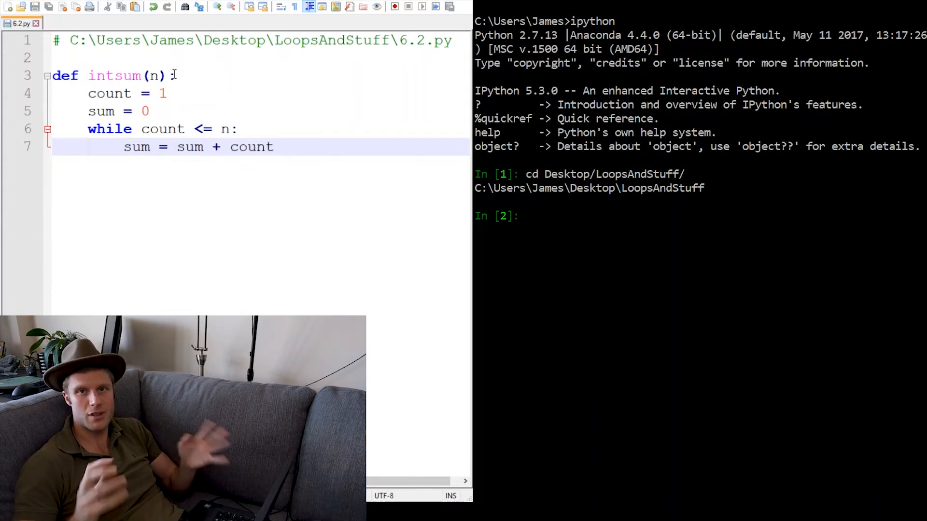
click(278, 147)
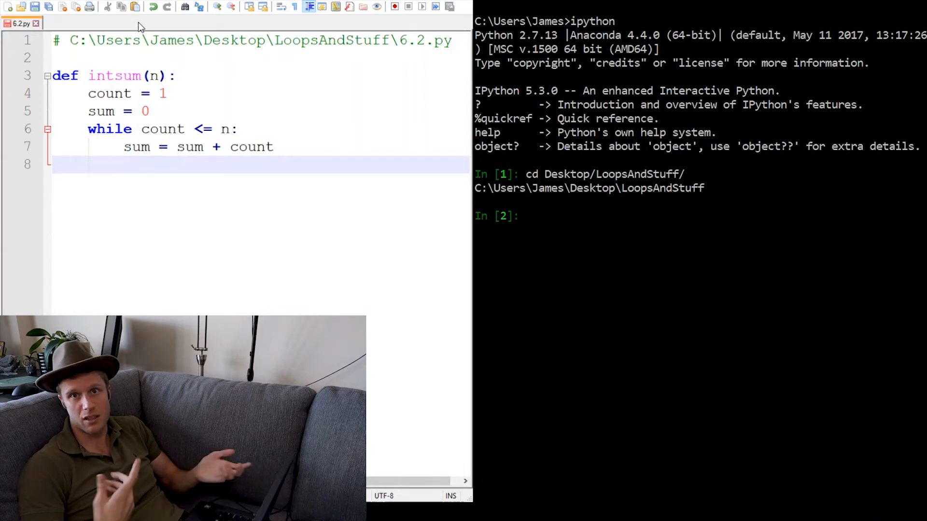
Add count = count + 1 inside the loop and return sum after it
text(c)
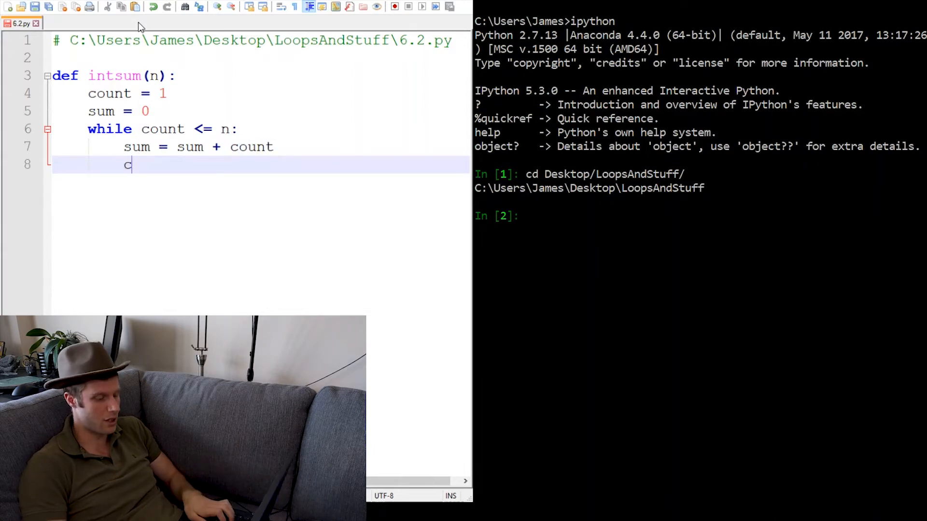
text(ount =)
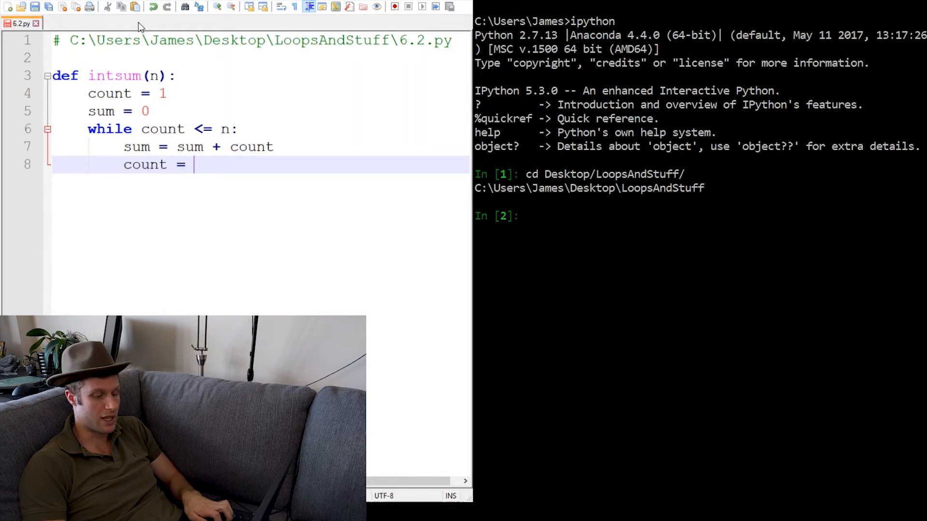
text(count)
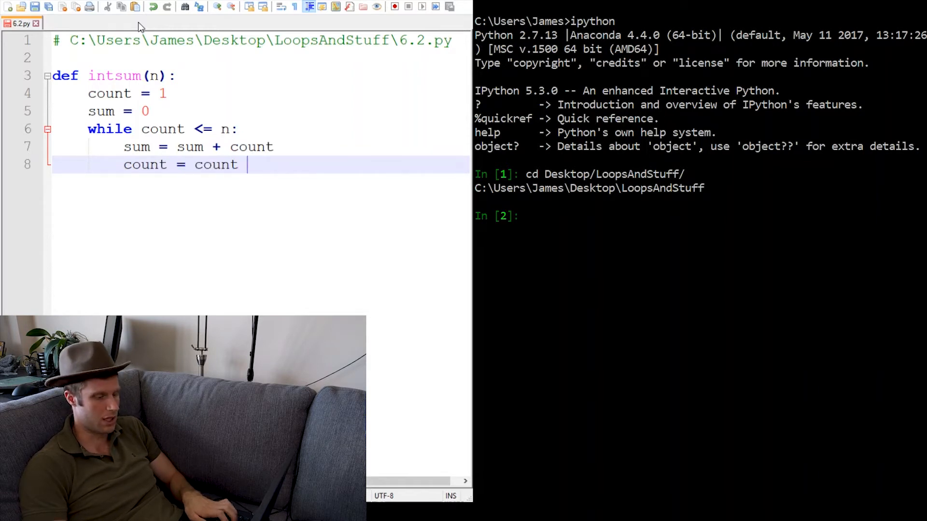
text(+ 1)
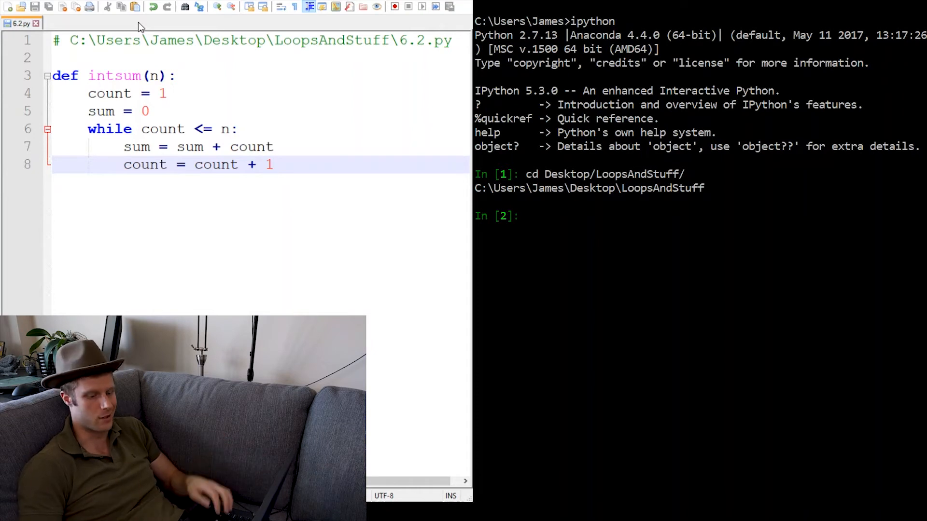
text(re)
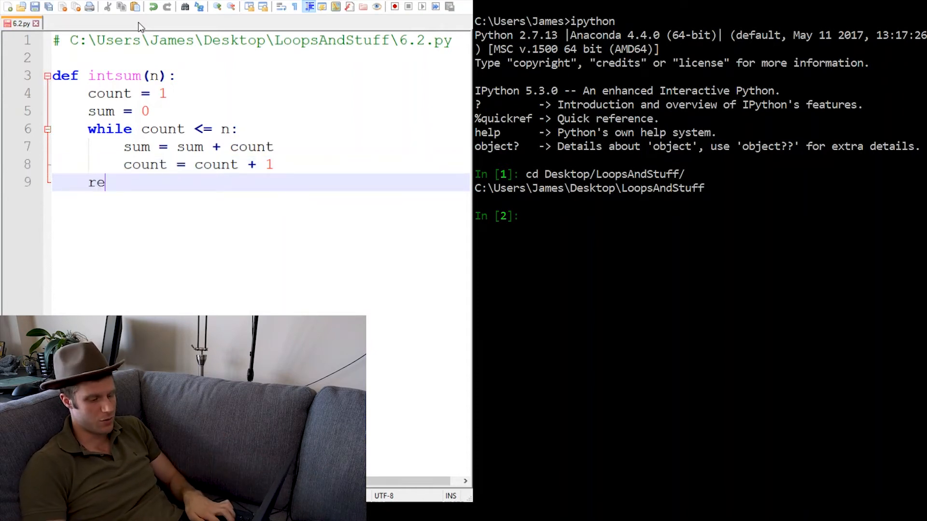
text(turn sum)
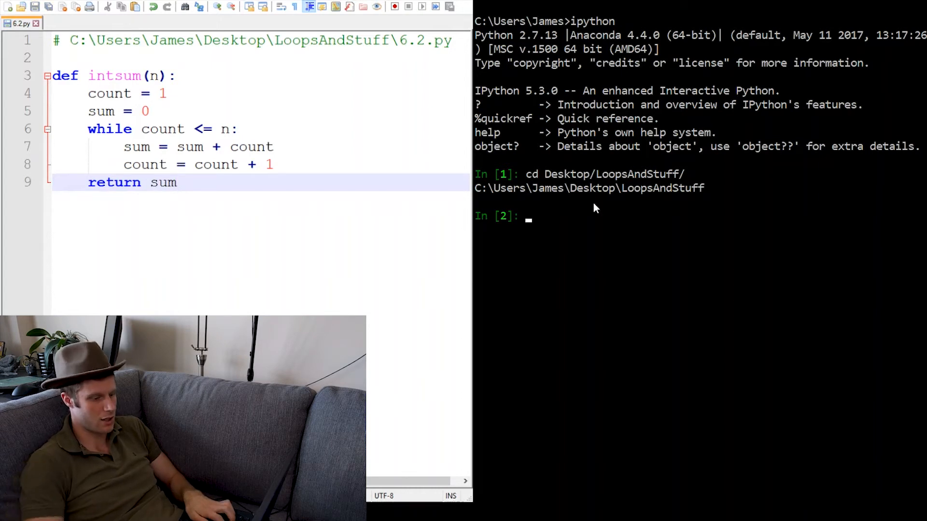
Run 6.2.py in IPython and call intsum(5), which returns 15
text(run 6.2.py)
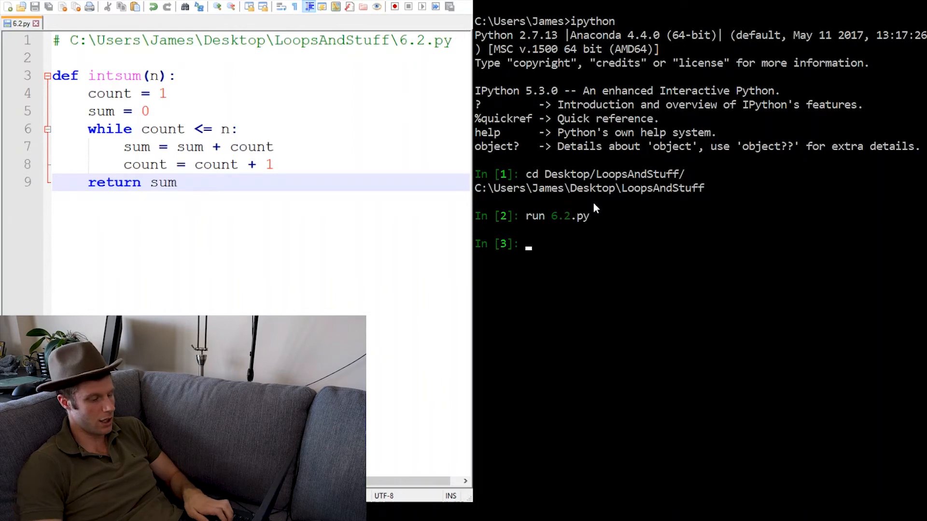
text(int)
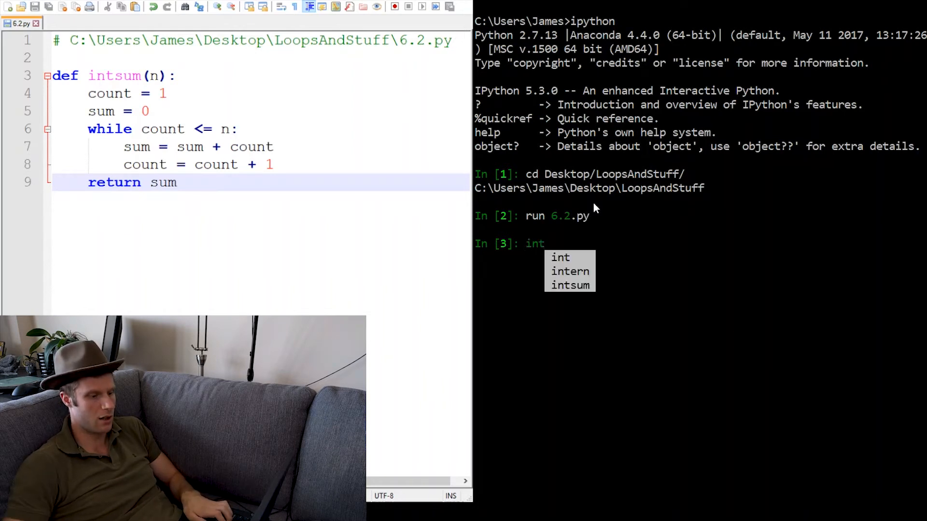
text(sum(5)
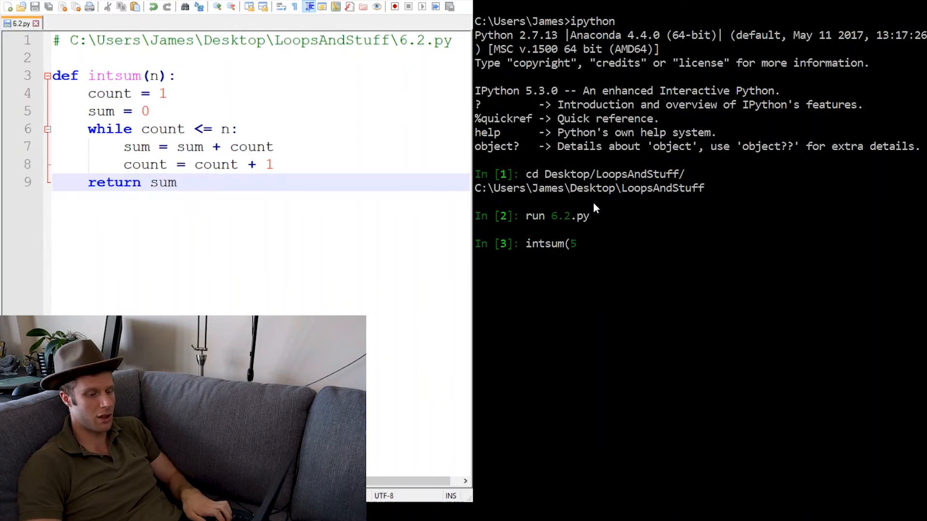
text())
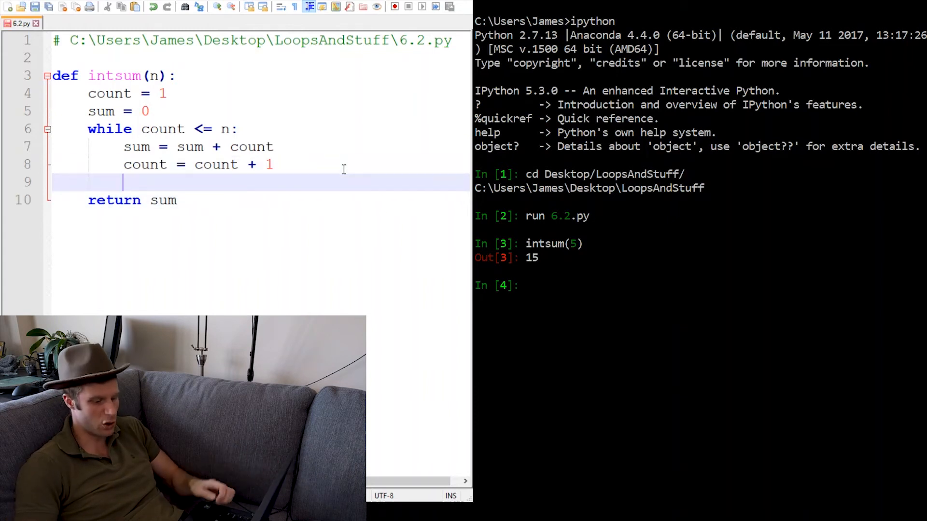
Add 'print count, sum' at the end of the loop body and rerun intsum(5) in IPython
text(print co)
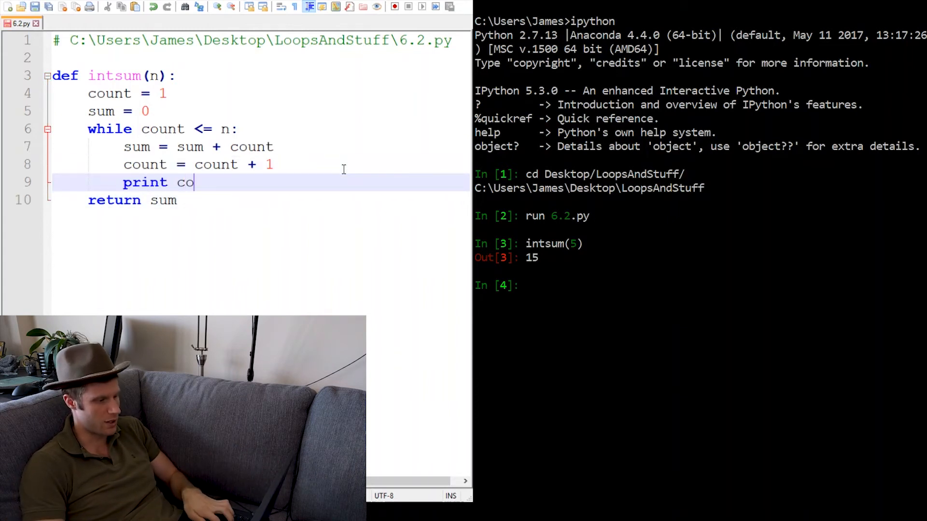
text(unt, sum)
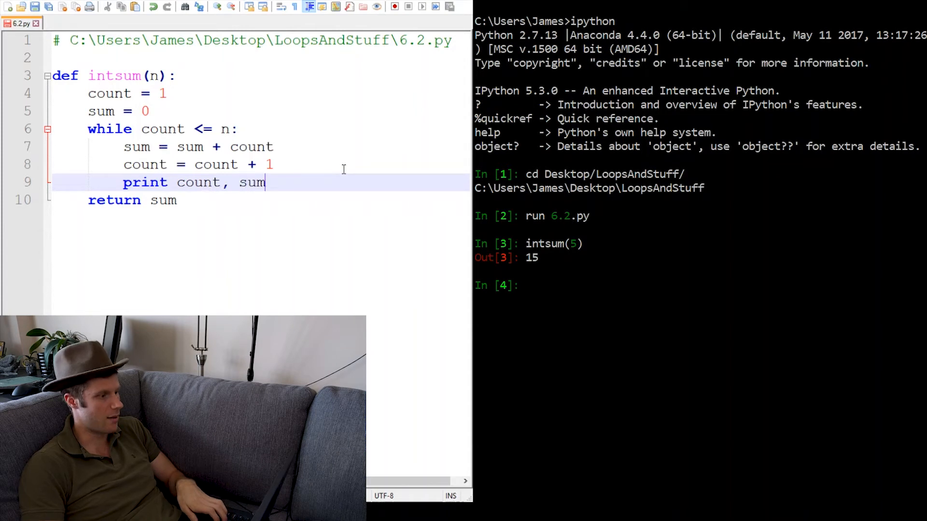
mouse_move(615, 232)
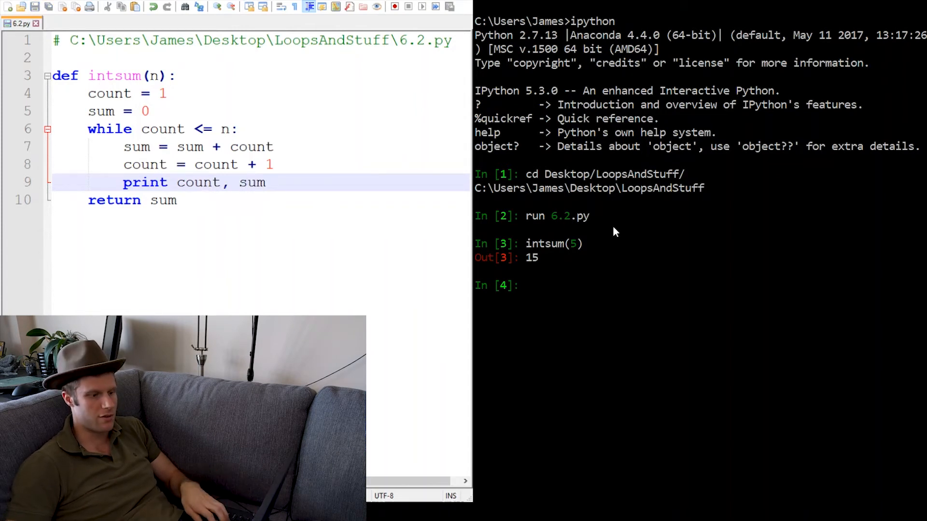
text(intsum(5))
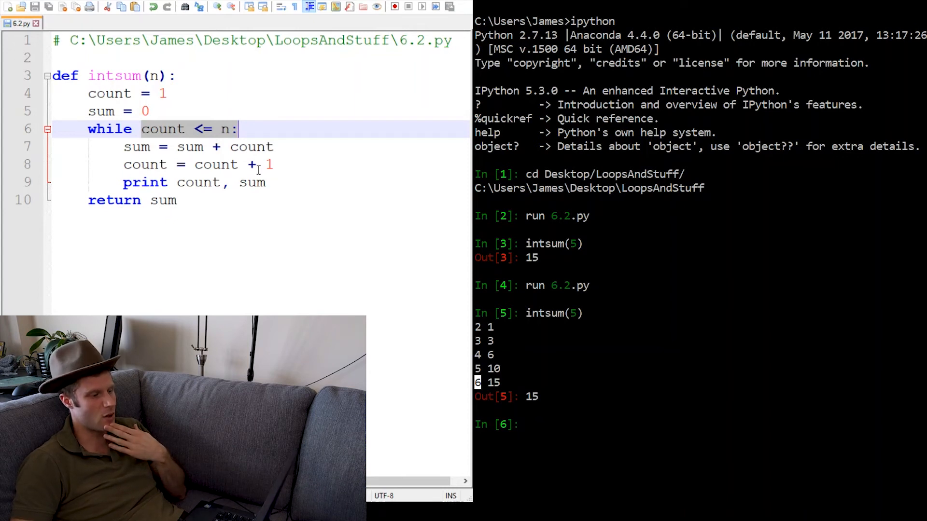
Move the print line above 'count = count + 1' and rerun 6.2.py, giving rows 1 1 to 5 15
click(145, 183)
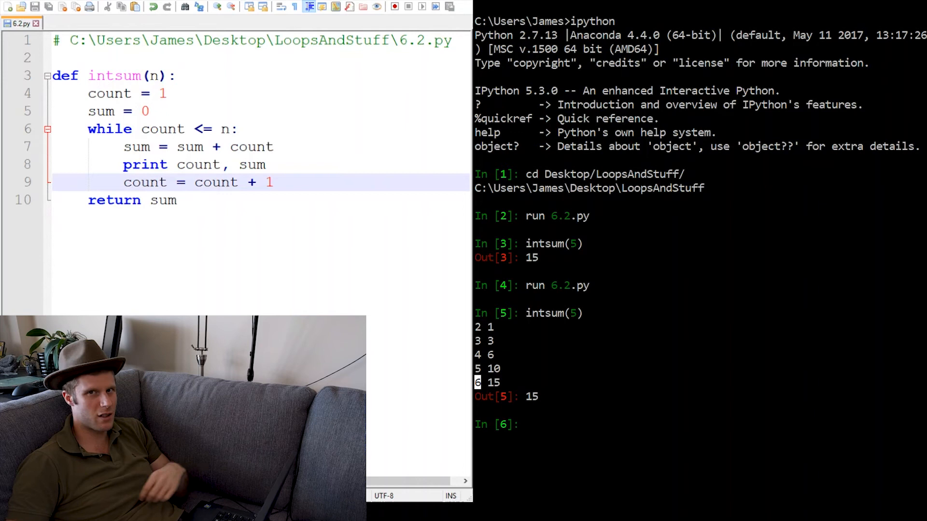
text(run 6.2.py)
text(intsum(5))
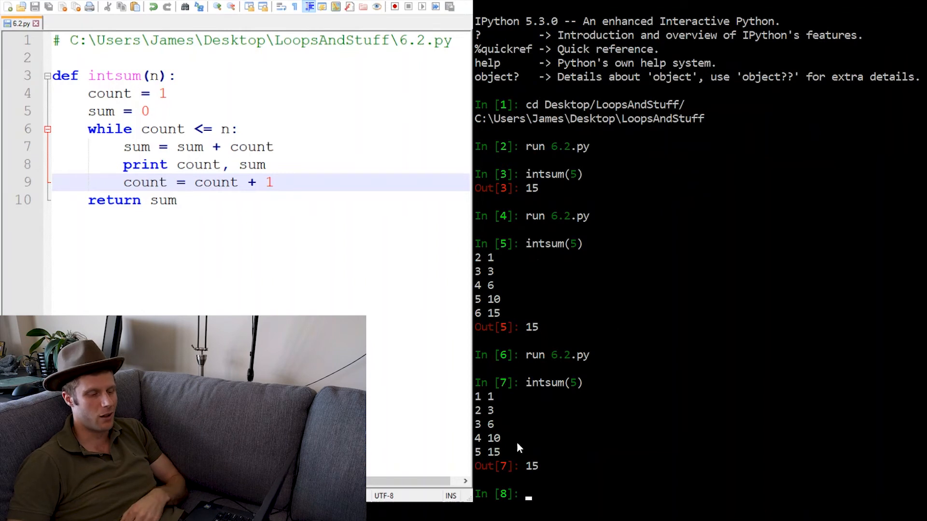
mouse_move(496, 404)
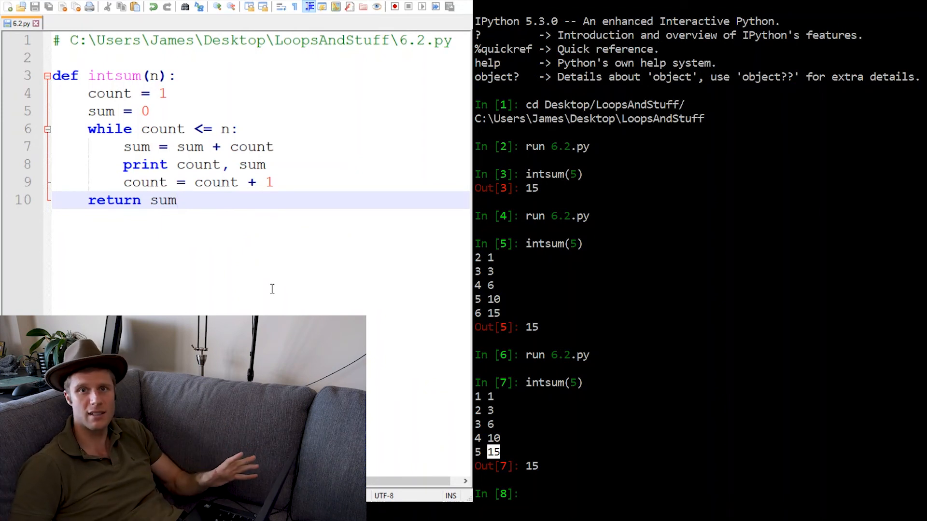
Change 'count = 1' to 'count = n' and the loop condition to 'count >= 1'
click(167, 93)
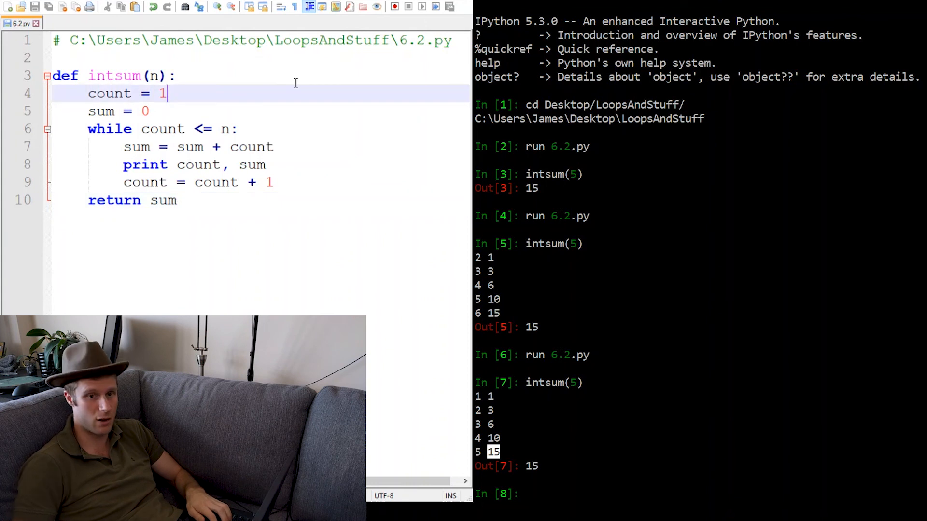
text(n)
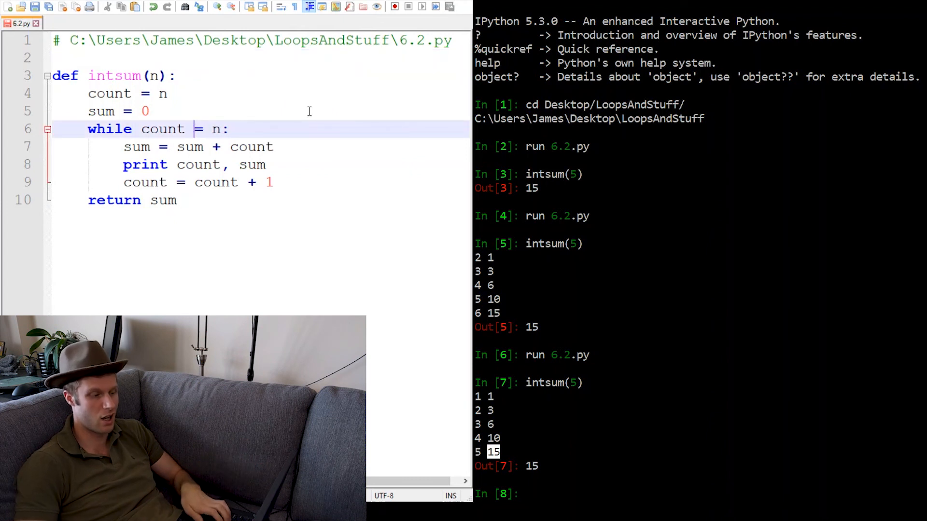
text(>)
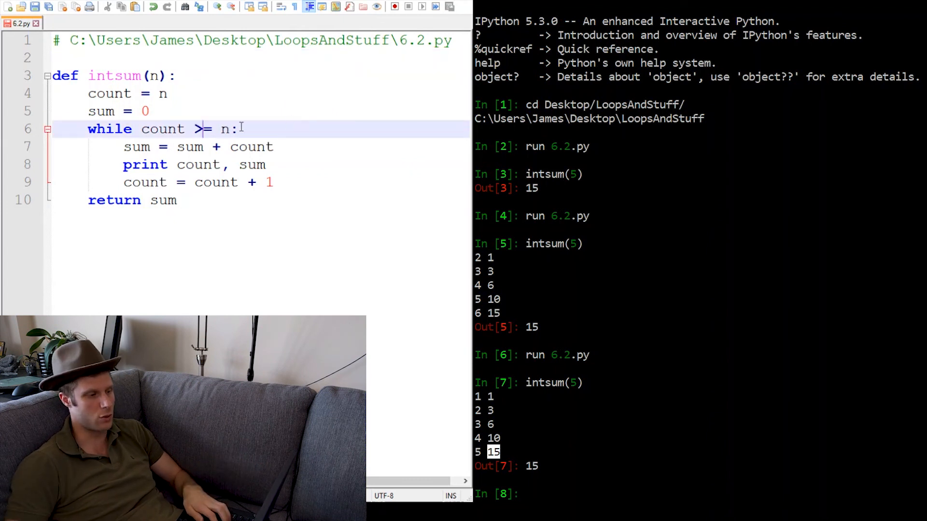
text(1)
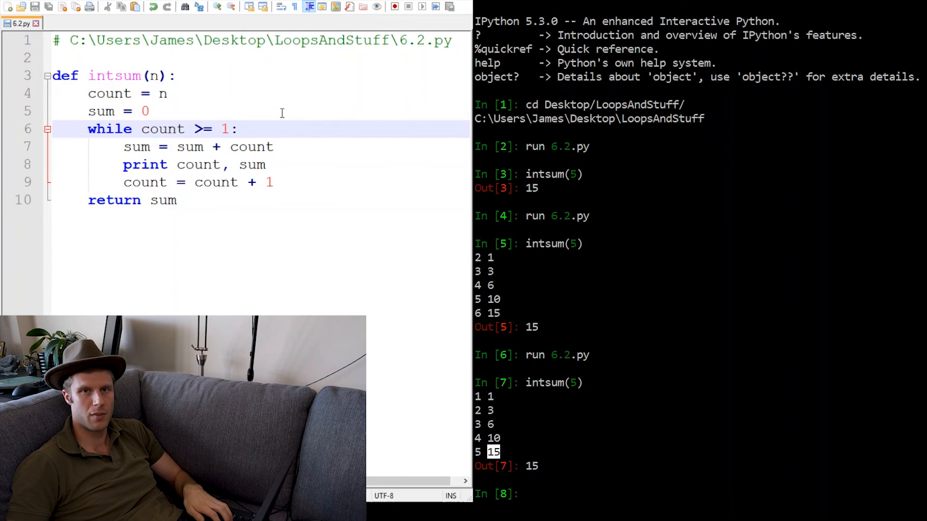
Change the count update to 'count = count - 1' and rerun intsum(5) in IPython
click(129, 182)
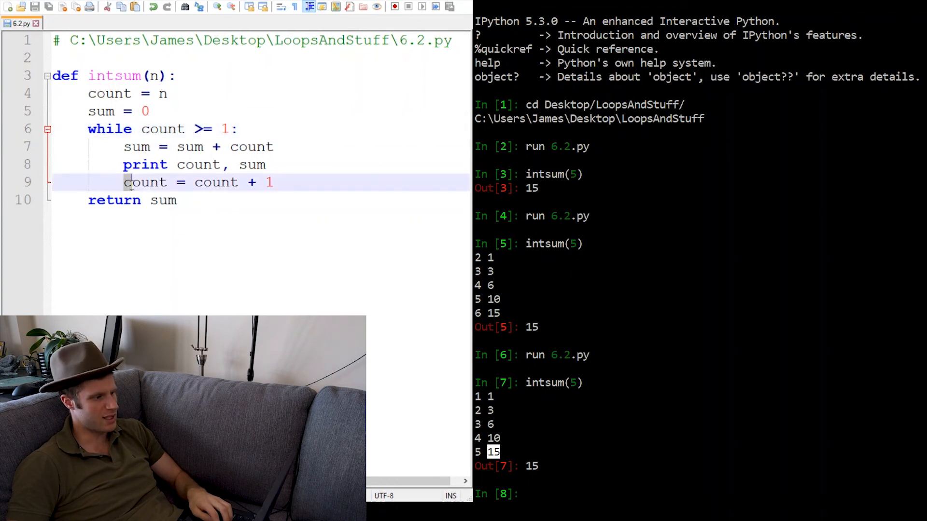
click(275, 182)
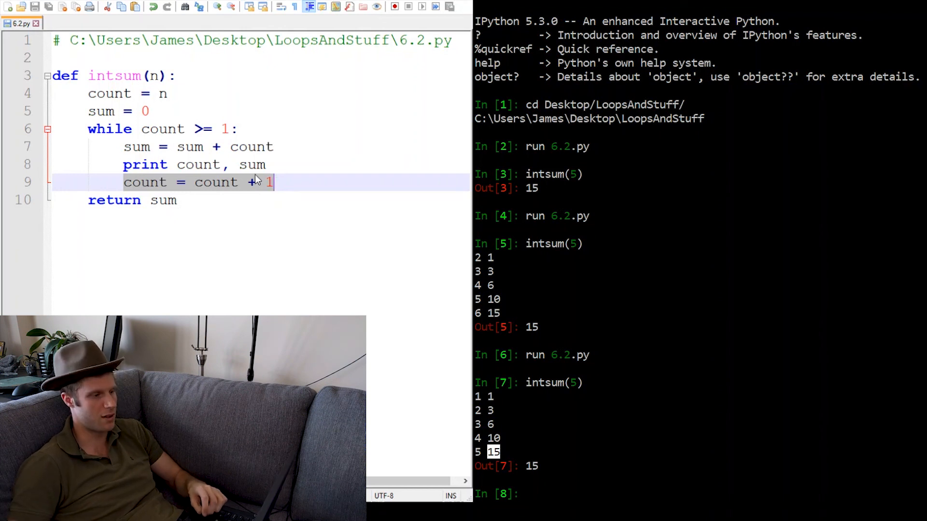
text(-)
click(700, 493)
text(run 6.2.py)
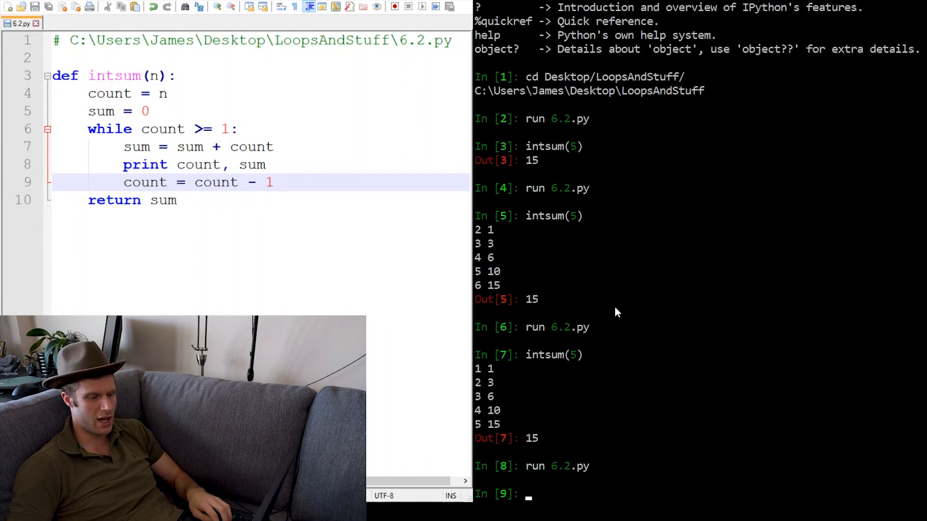
text(intsum(5))
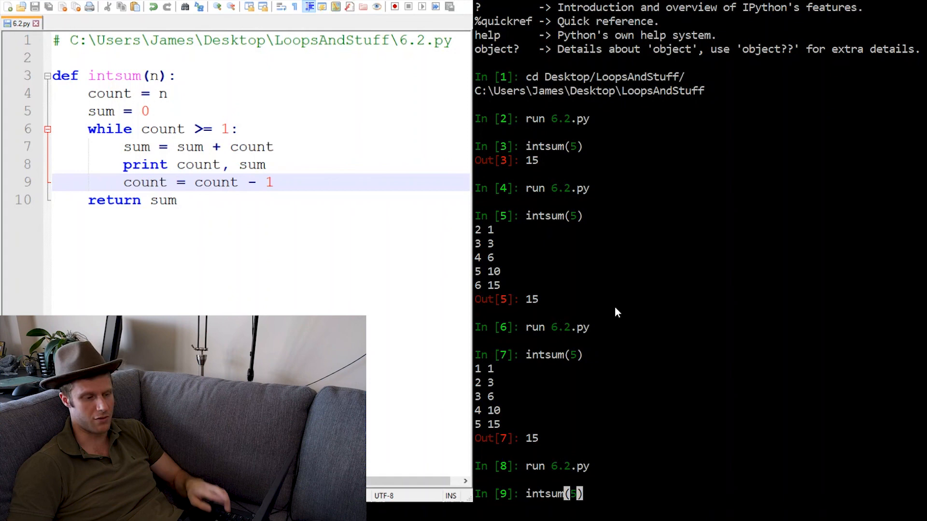